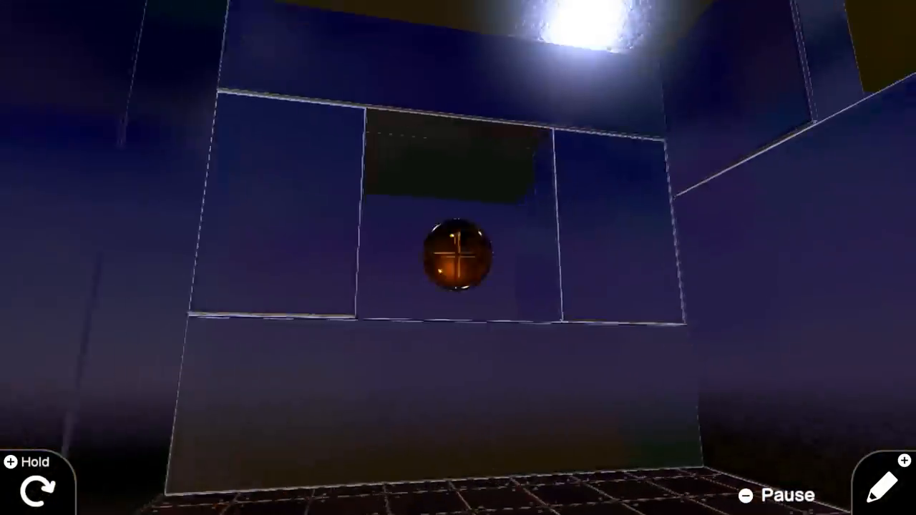
Exit the orange-ball playtest into Programming Mode to view its nodon graph
{"action": "left_click", "coordinate": [887, 484]}
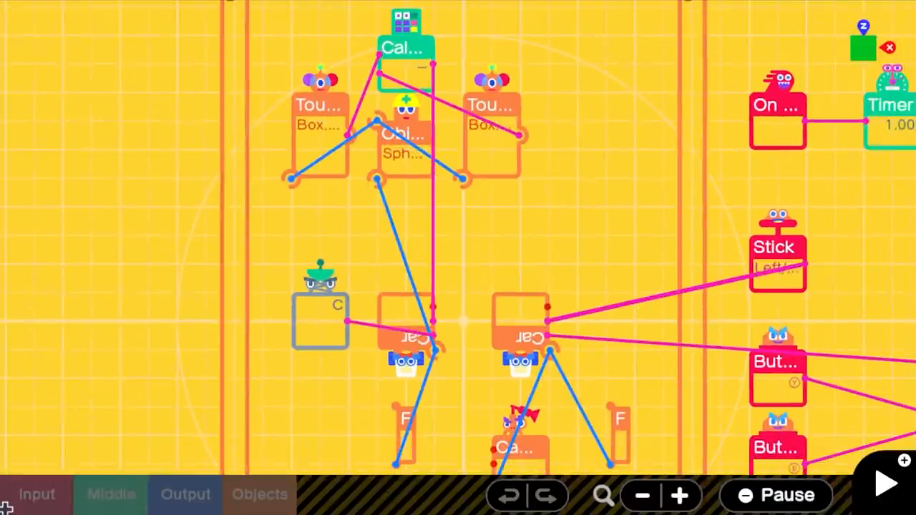
Select the panel-looking Fancy Object nodon and view its Settings - Fancy Object window
{"action": "left_click", "coordinate": [407, 329]}
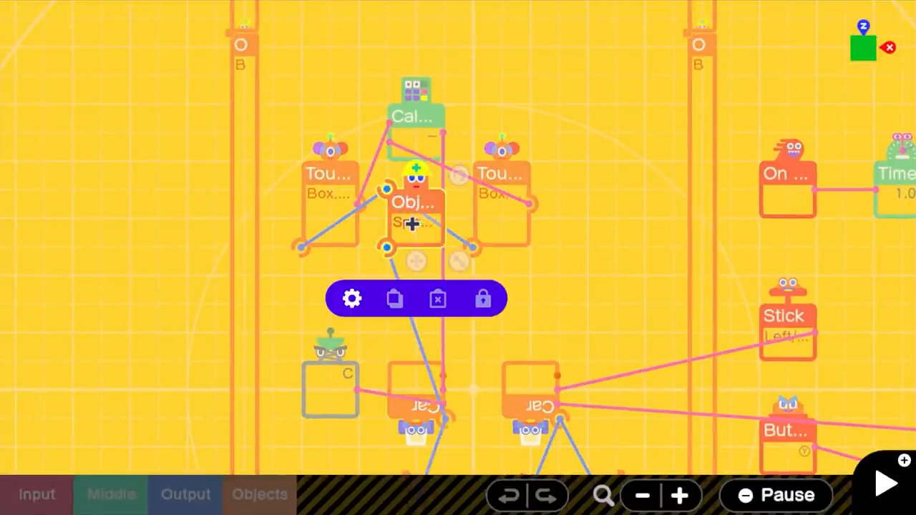
{"action": "left_click", "coordinate": [881, 482]}
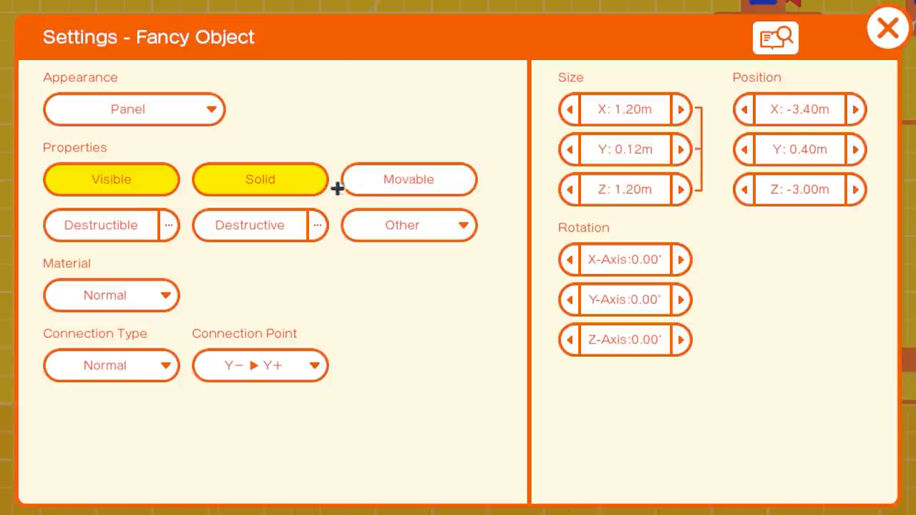
{"action": "left_click", "coordinate": [888, 27]}
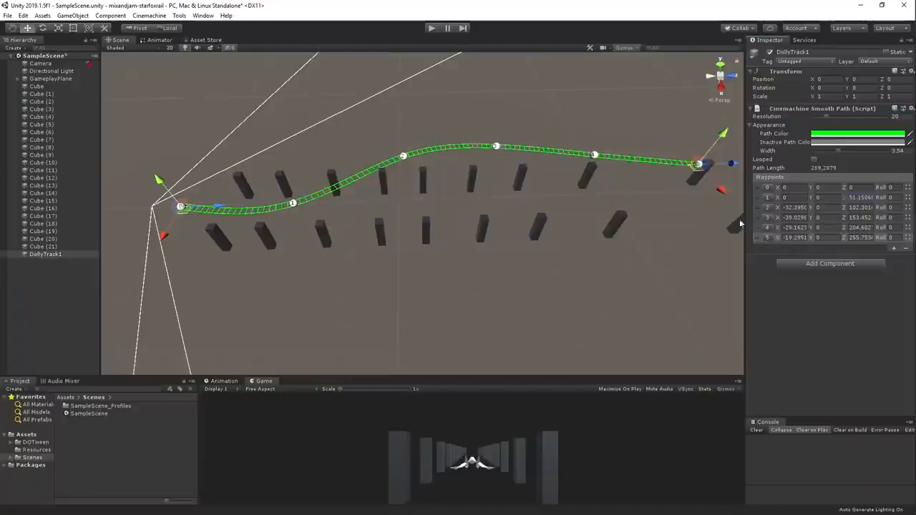
{"action": "left_click", "coordinate": [894, 249]}
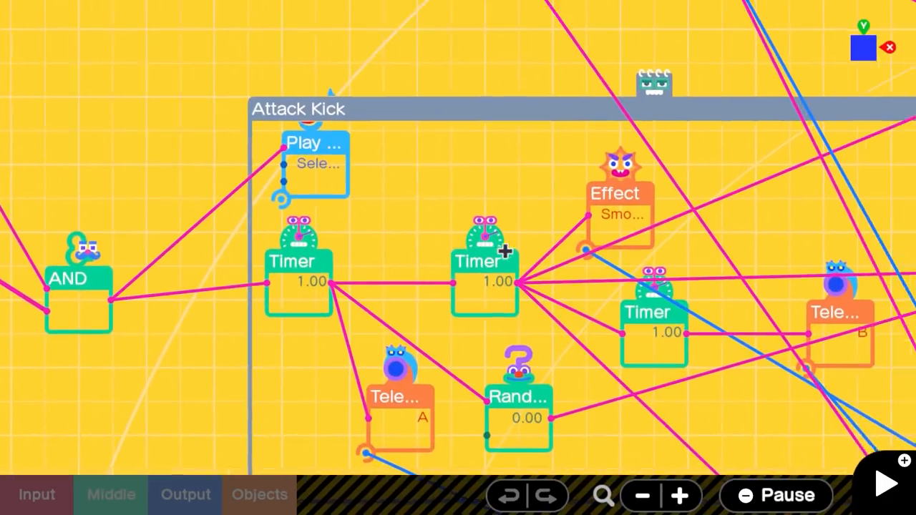
{"action": "left_click", "coordinate": [642, 495]}
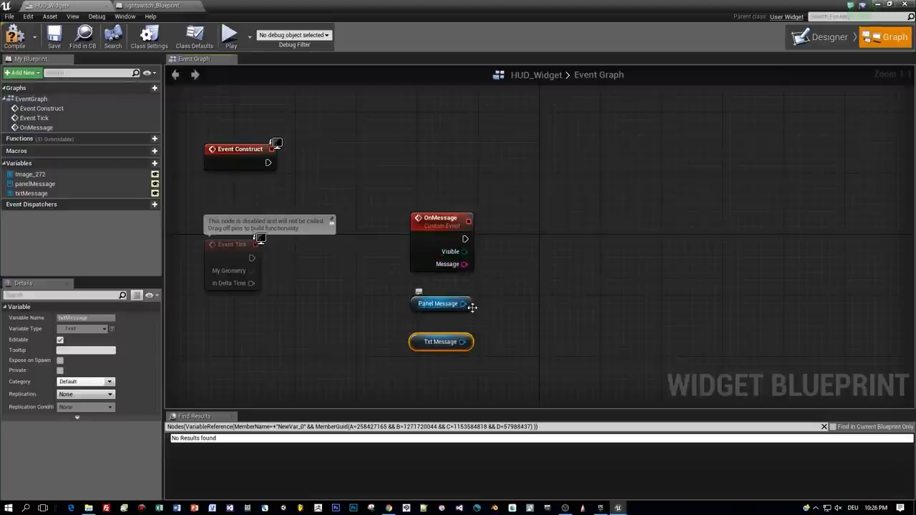
Wire OnMessage's Visible pin into a new Set Visibility node found by searching 'setV'
{"action": "left_click_drag", "start_coordinate": [464, 252], "coordinate": [559, 256]}
{"action": "type", "text": "setV"}
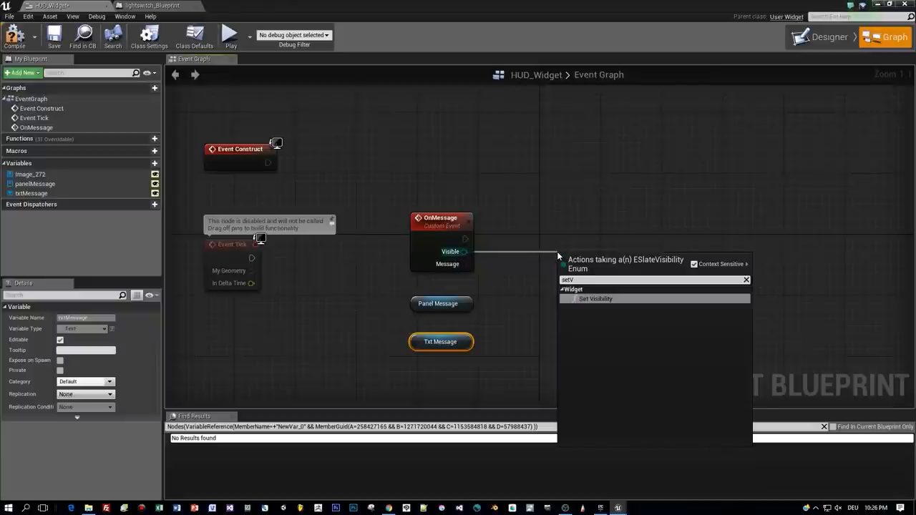
{"action": "left_click", "coordinate": [596, 298]}
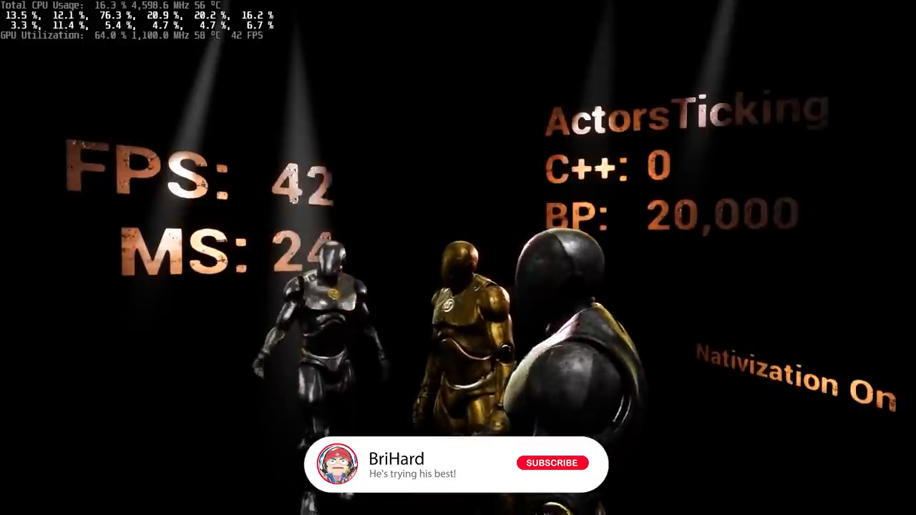
{"action": "left_click", "coordinate": [551, 463]}
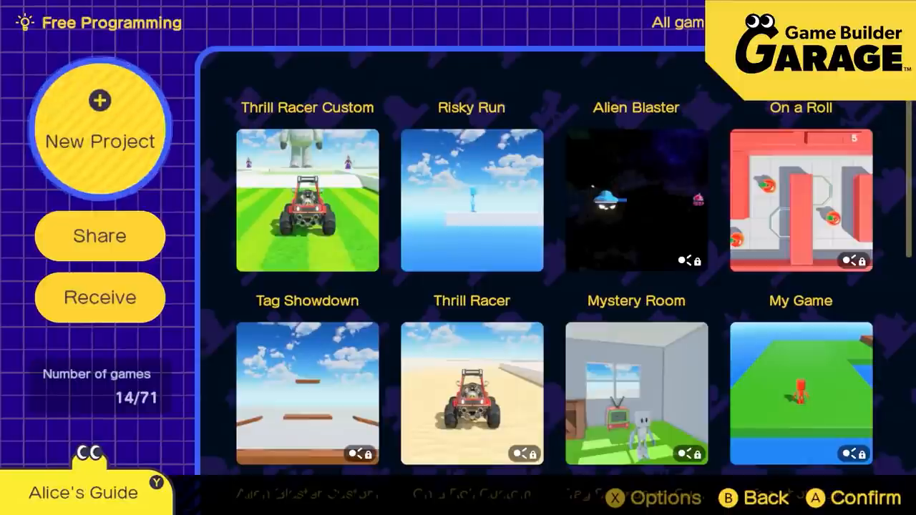
Playtest the first-person shooter project, then view its Placing Blocks nodon group
{"action": "left_click", "coordinate": [100, 236]}
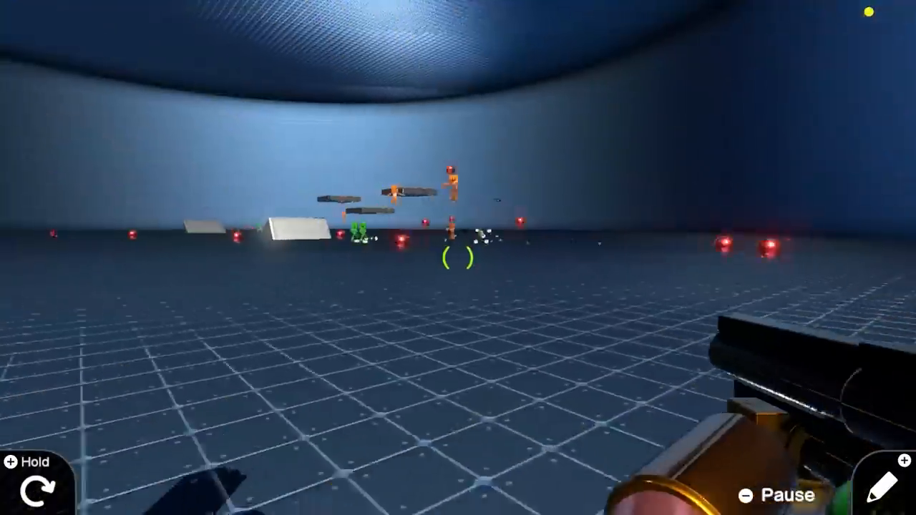
{"action": "left_click", "coordinate": [458, 257]}
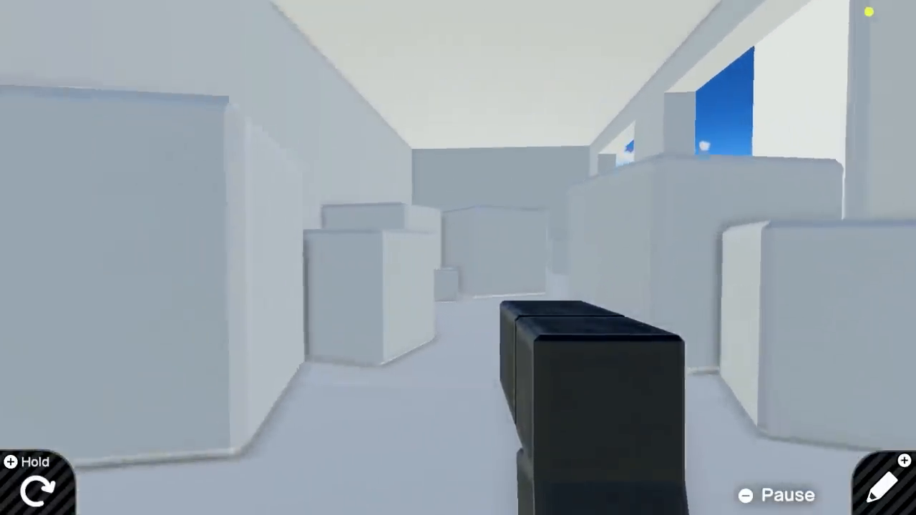
{"action": "left_click", "coordinate": [458, 258]}
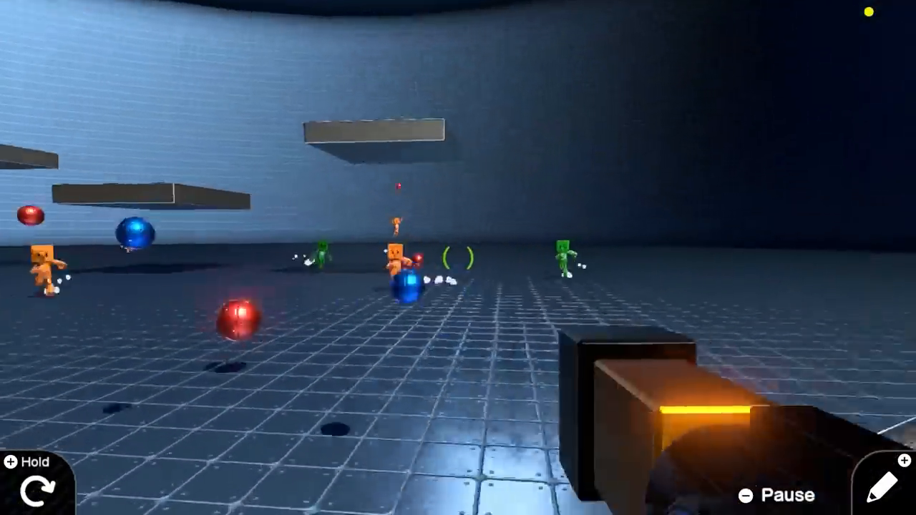
{"action": "left_click", "coordinate": [879, 480]}
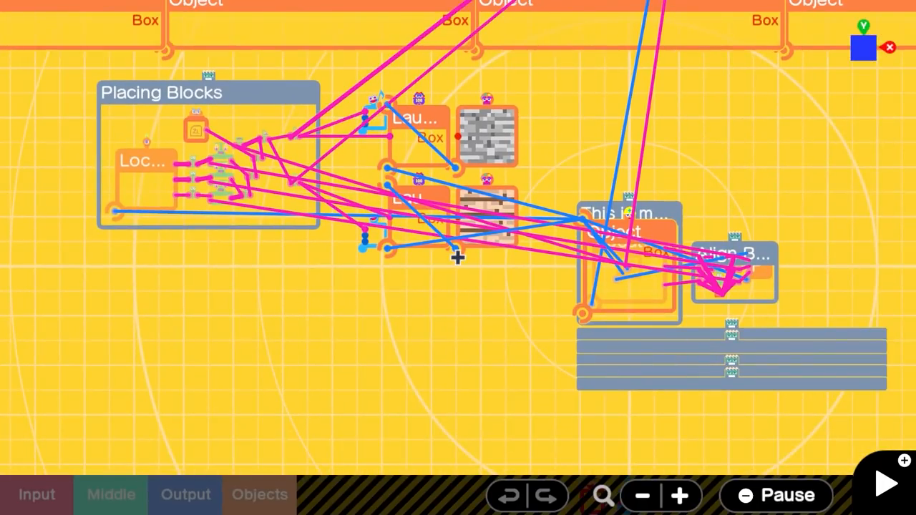
{"action": "left_click", "coordinate": [885, 483]}
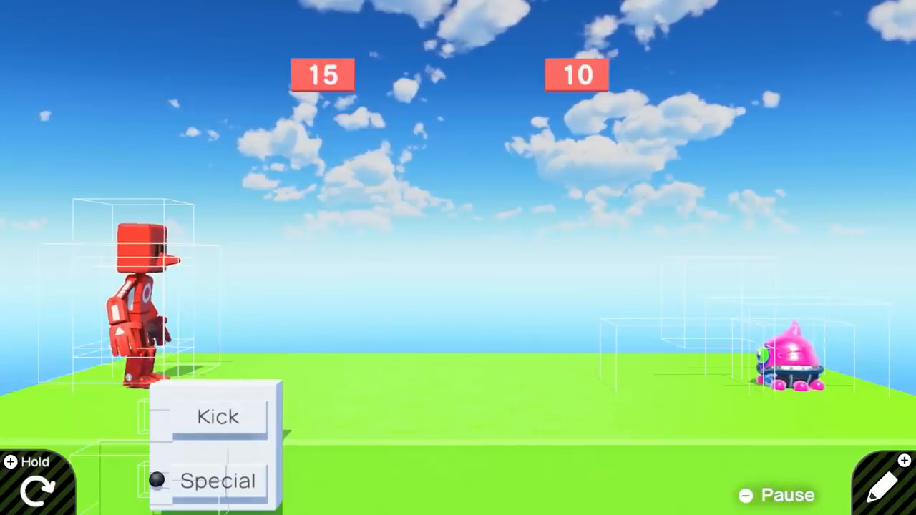
Leave the fighting-game playtest and select the lone Camera nodon on the empty grid
{"action": "left_click", "coordinate": [217, 417]}
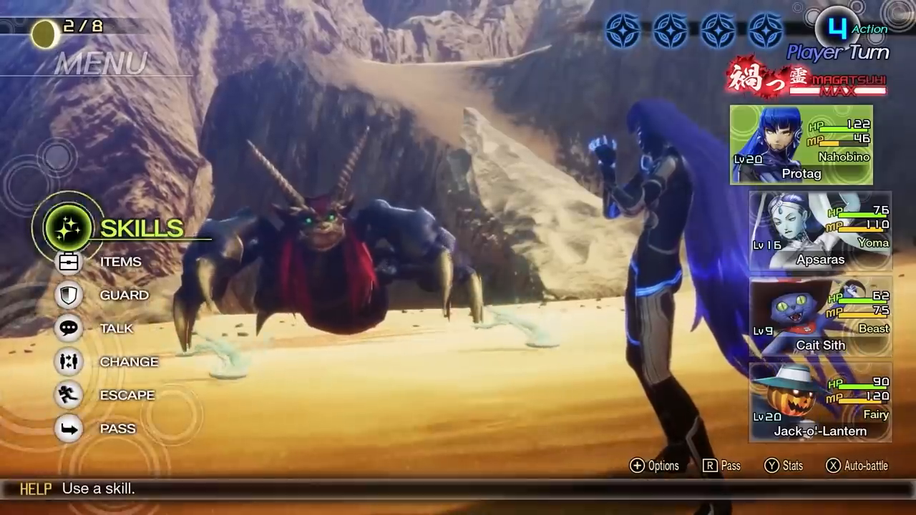
{"action": "left_click", "coordinate": [150, 228]}
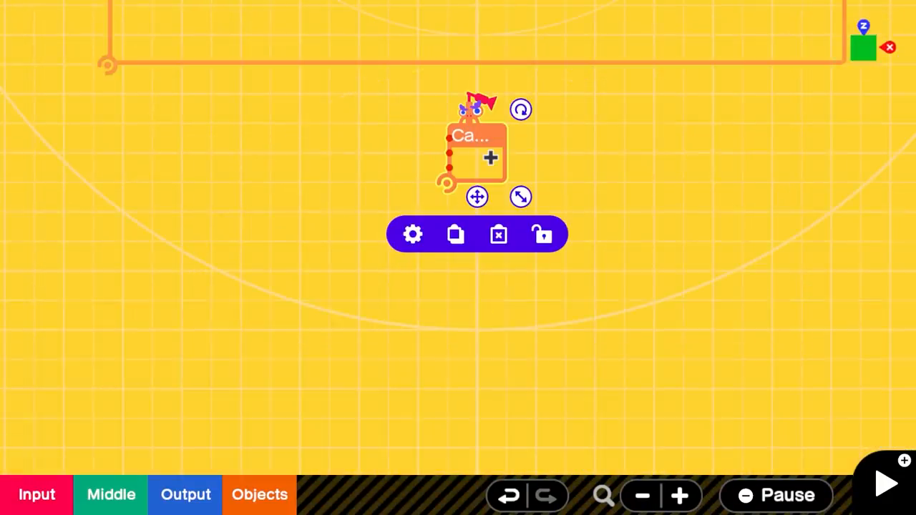
View the Camera nodon's tracking rate, field of view and offset settings
{"action": "left_click", "coordinate": [413, 234]}
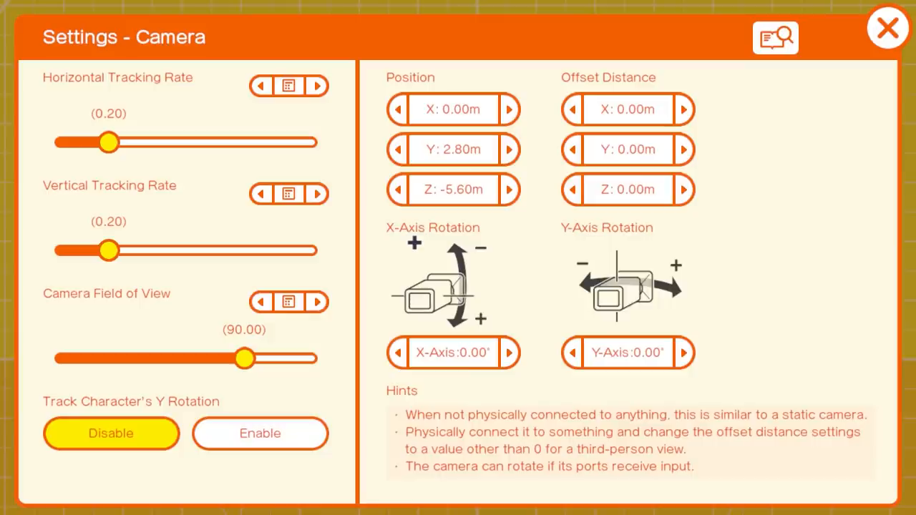
{"action": "left_click", "coordinate": [887, 27]}
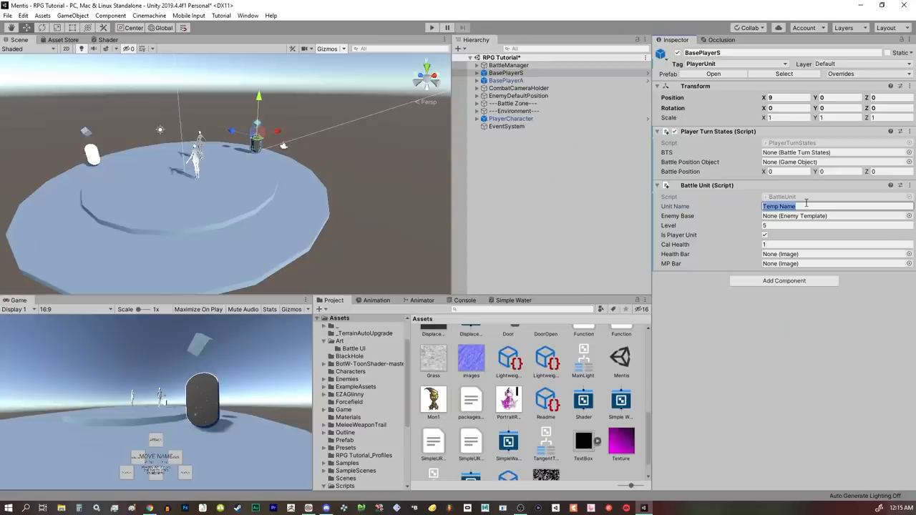
Name the battle unit 'Party Member 3', then expand PlayerCharacter to reveal RPGPlayer
{"action": "type", "text": "Party Member 3"}
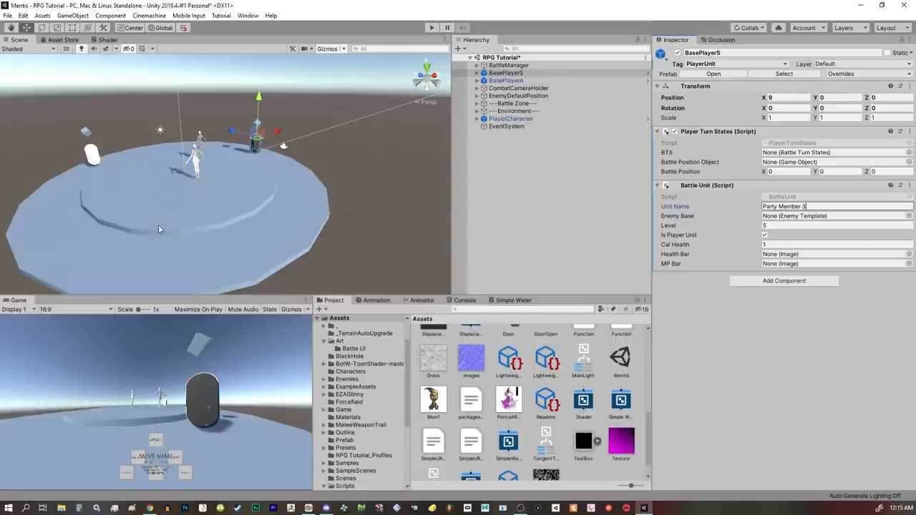
{"action": "left_click", "coordinate": [511, 118]}
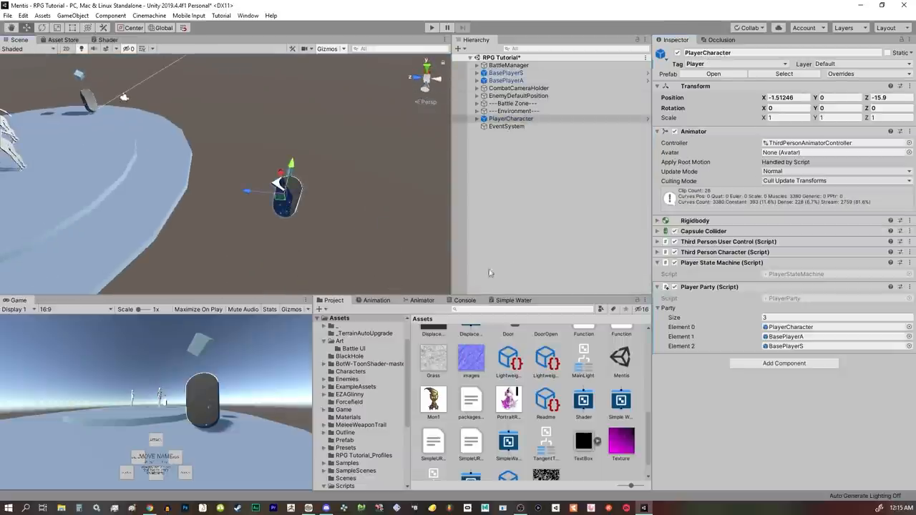
{"action": "mouse_move", "coordinate": [630, 248]}
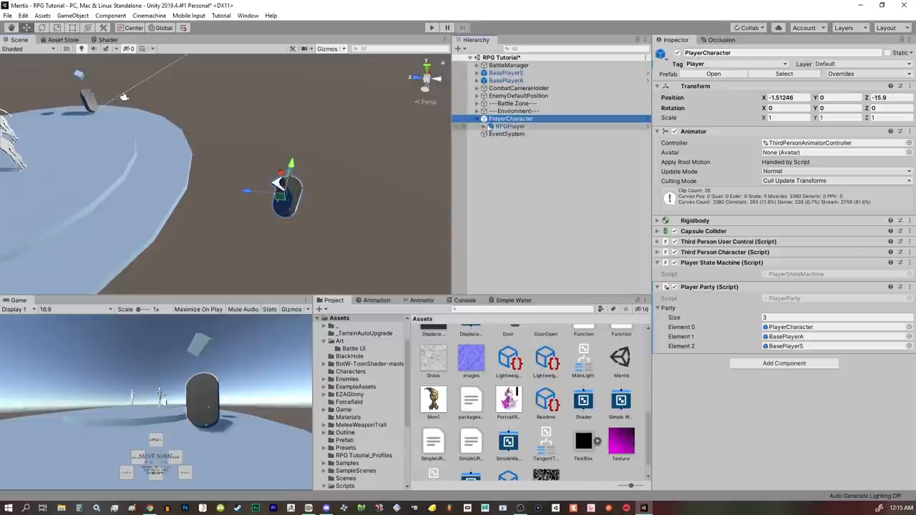
{"action": "left_click", "coordinate": [510, 126]}
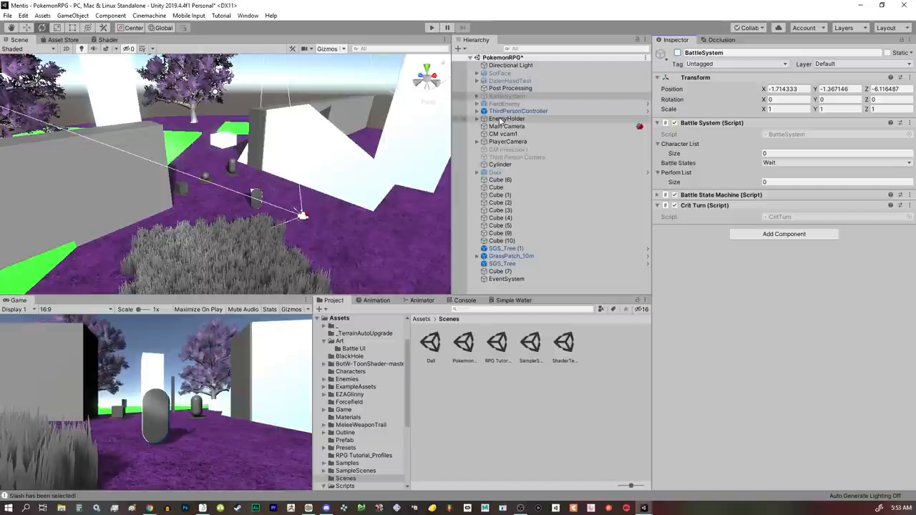
Select EnemyHolder, then expand ThirdPersonController to show RPGPlayer and its components
{"action": "left_click", "coordinate": [507, 119]}
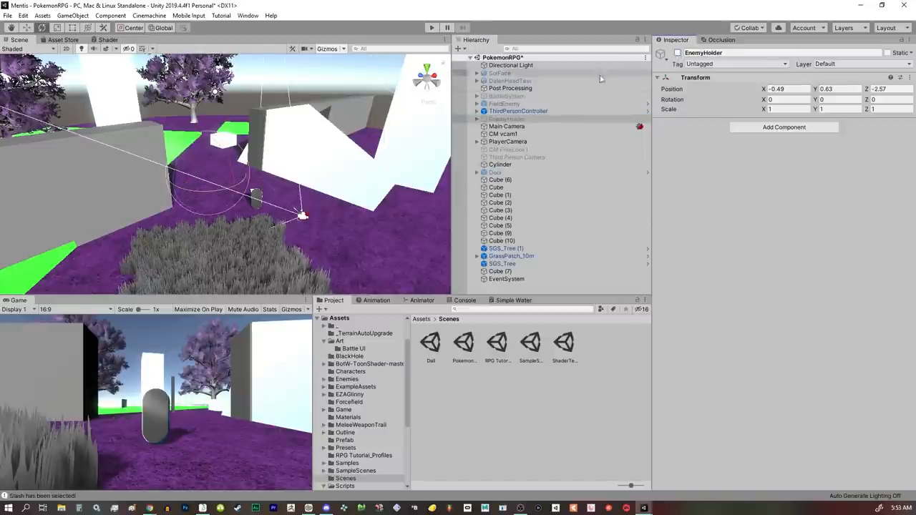
{"action": "left_click", "coordinate": [519, 111]}
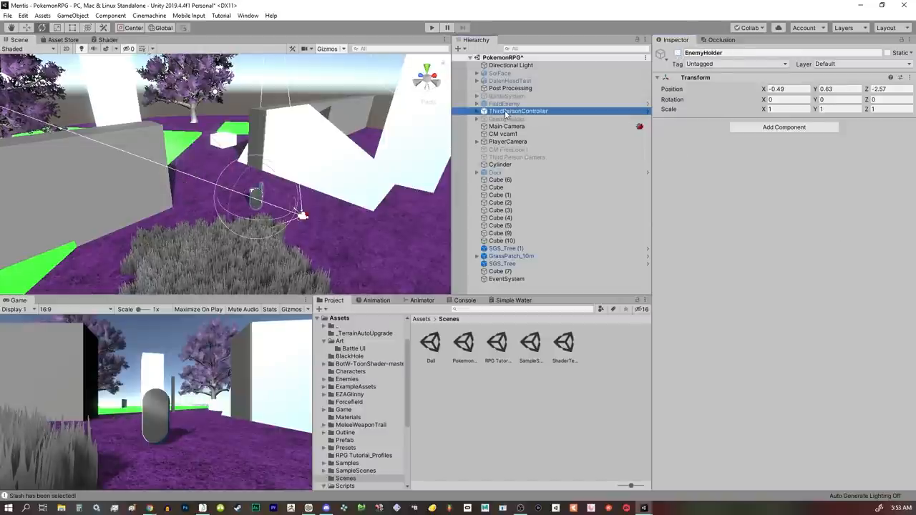
{"action": "left_click", "coordinate": [519, 111]}
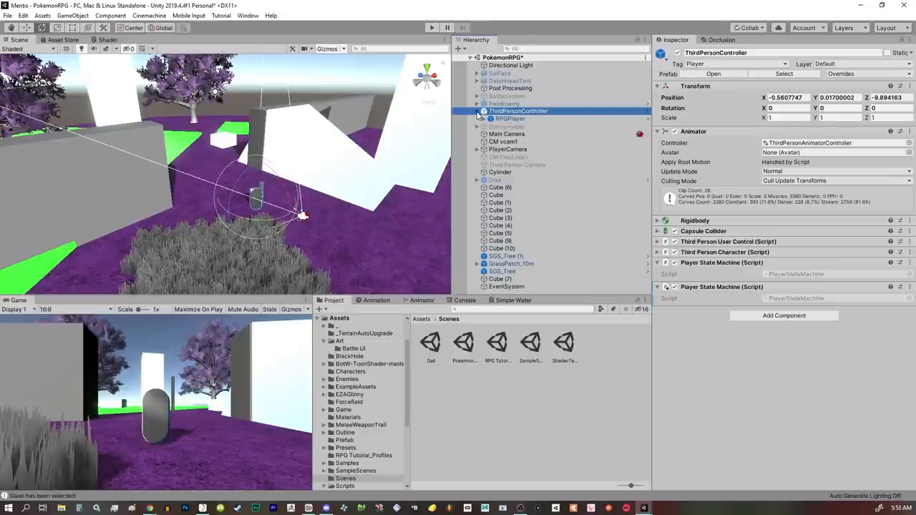
{"action": "left_click", "coordinate": [509, 119]}
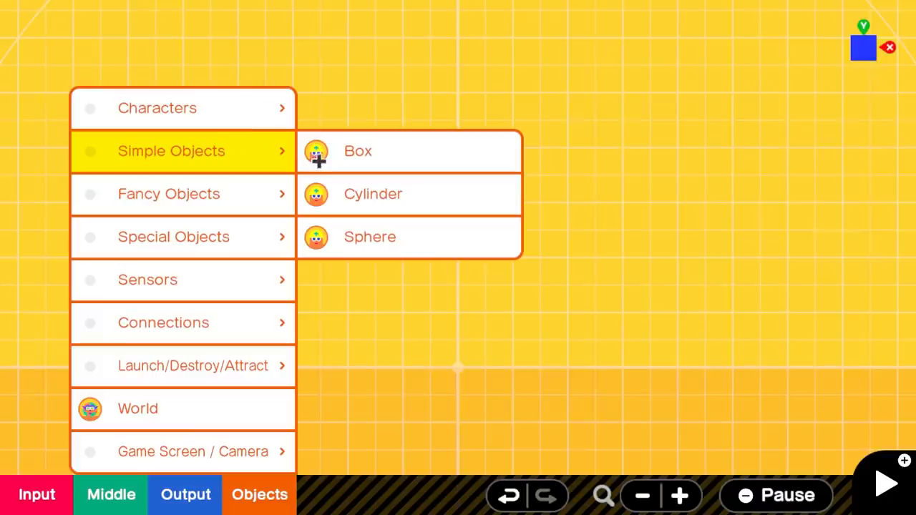
{"action": "left_click", "coordinate": [358, 151]}
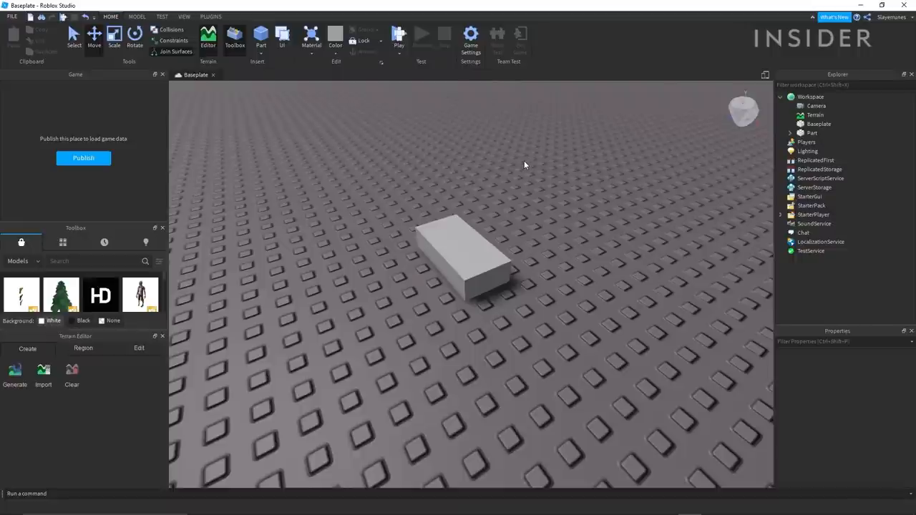
Drag the grey Part's red Scale handle outward into a long, flat slab
{"action": "left_click", "coordinate": [114, 36]}
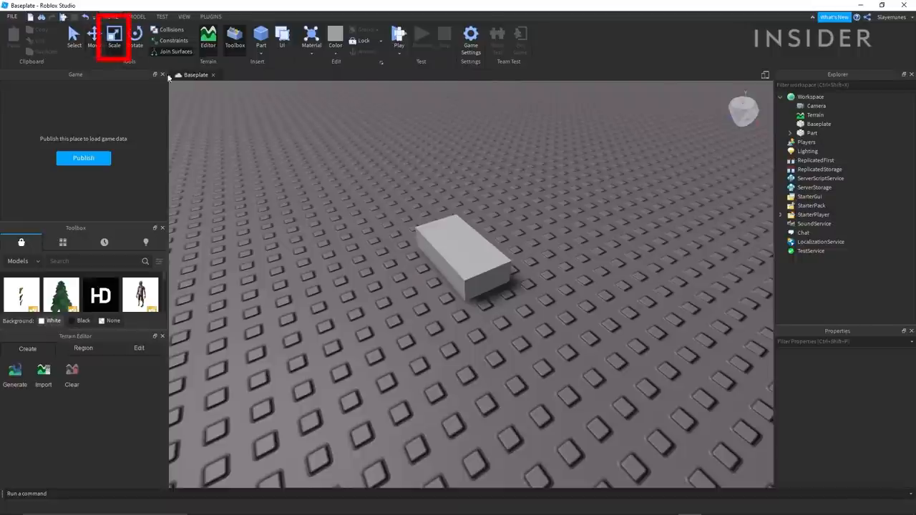
{"action": "left_click", "coordinate": [466, 258]}
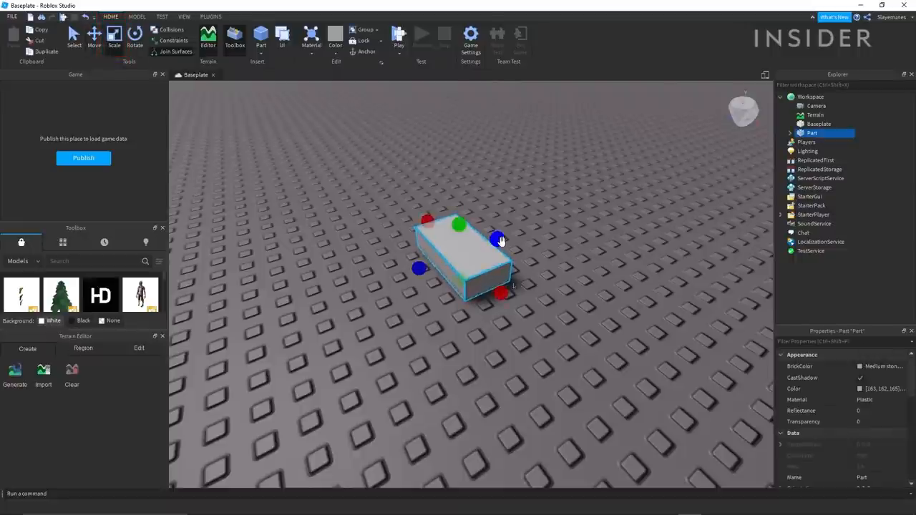
{"action": "left_click_drag", "start_coordinate": [499, 240], "coordinate": [635, 187]}
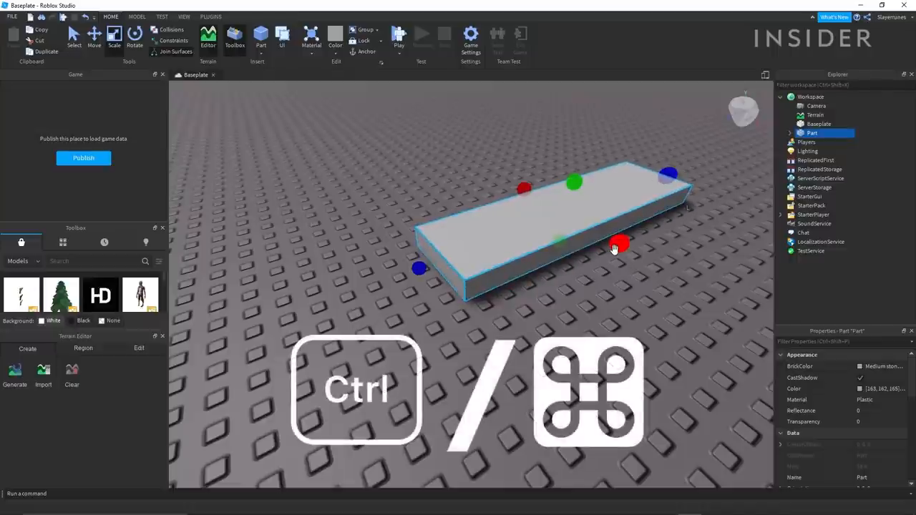
{"action": "left_click", "coordinate": [399, 36]}
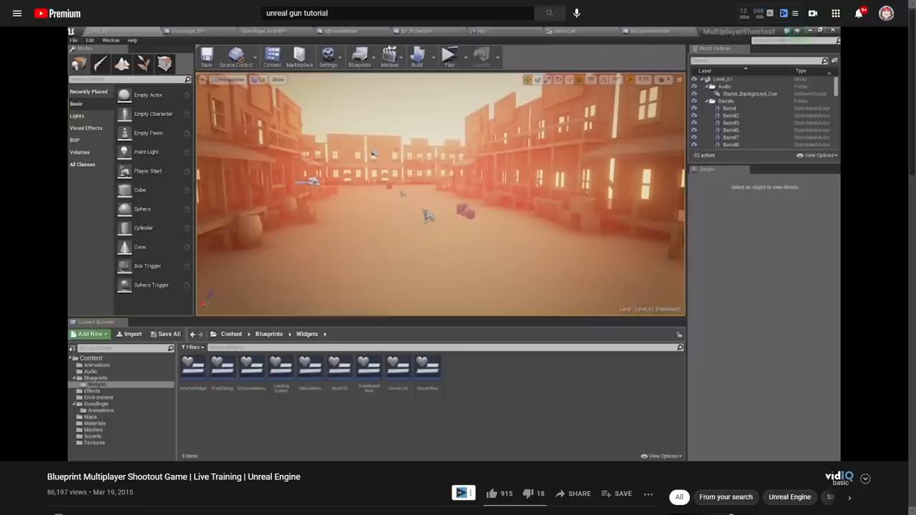
{"action": "mouse_move", "coordinate": [450, 56]}
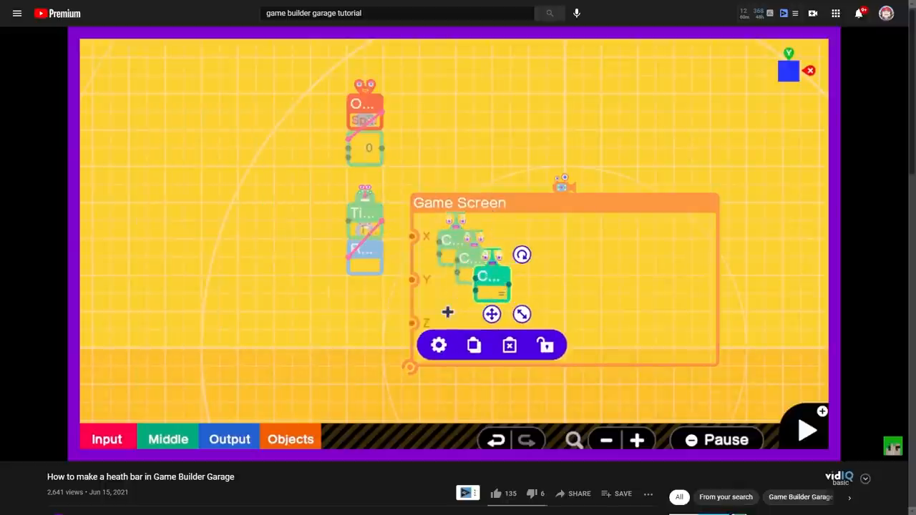
Play the 'Make A Game Like Pokemon in Unity #8' battle system video
{"action": "left_click", "coordinate": [807, 430]}
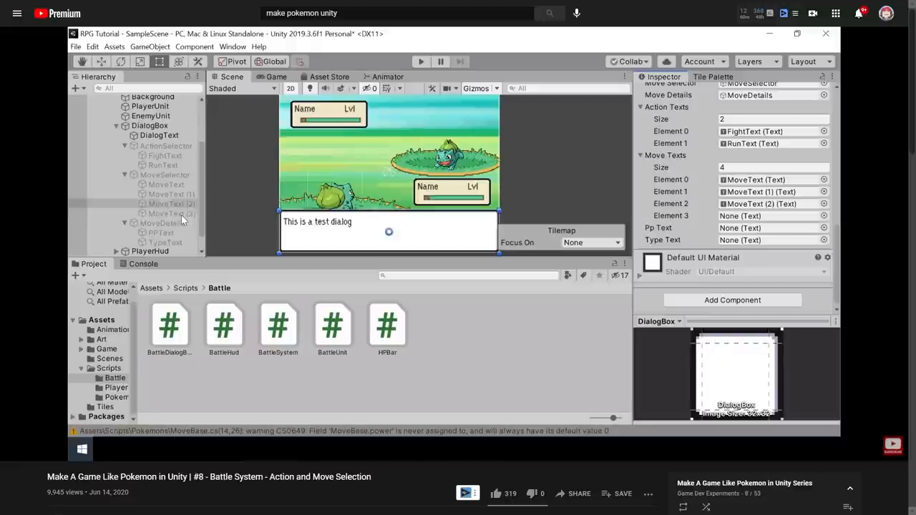